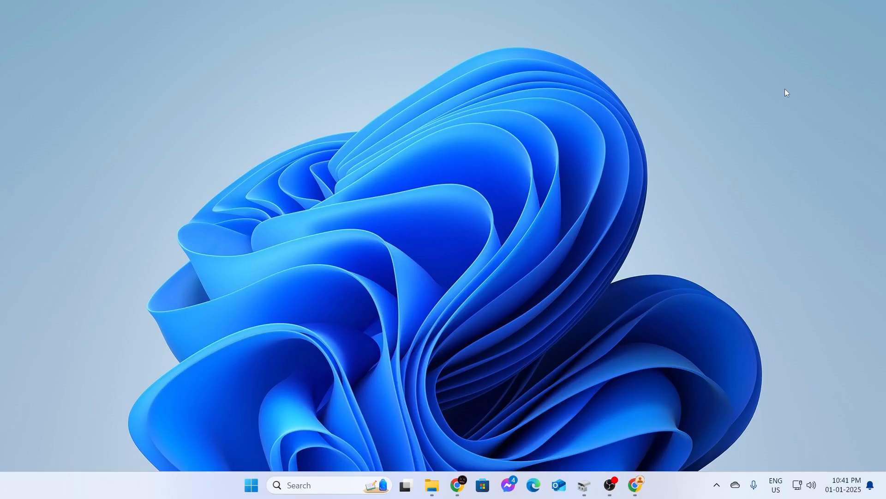
mouse_move(697, 176)
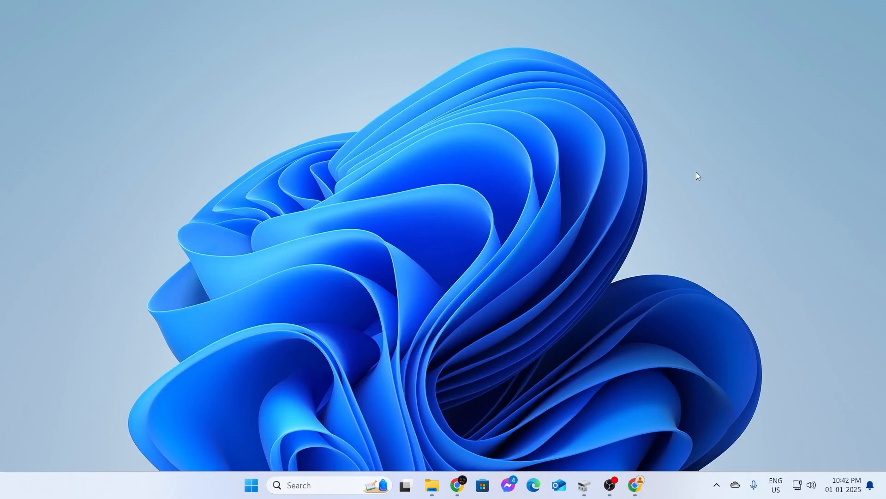
Run appwiz.cpl from Windows Search to open Programs and Features
left_click(250, 485)
type("appwiz.cpl")
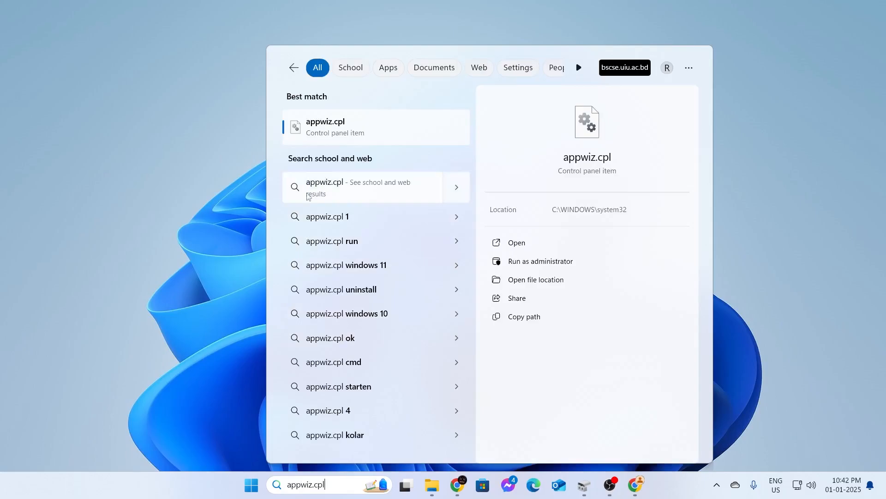
left_click(515, 242)
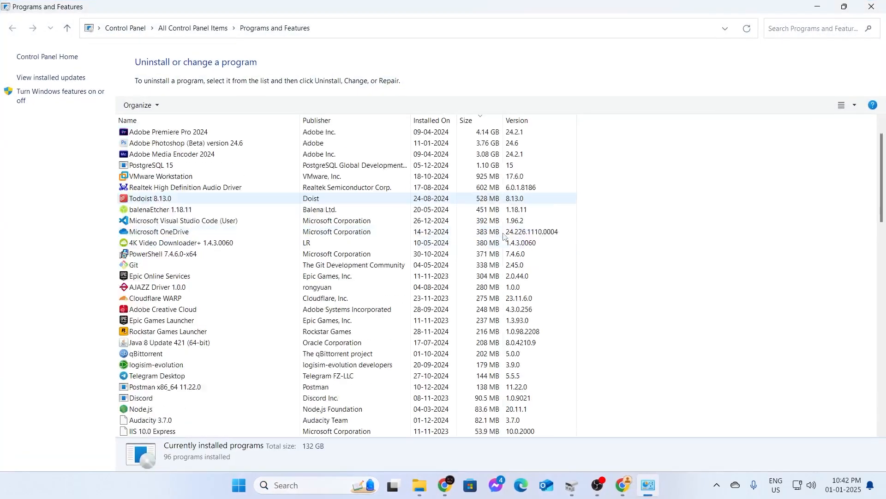
Inspect the 2012 x86 and 2015-2022 x86/x64 Visual C++ Redistributable entries
scroll("down", 3)
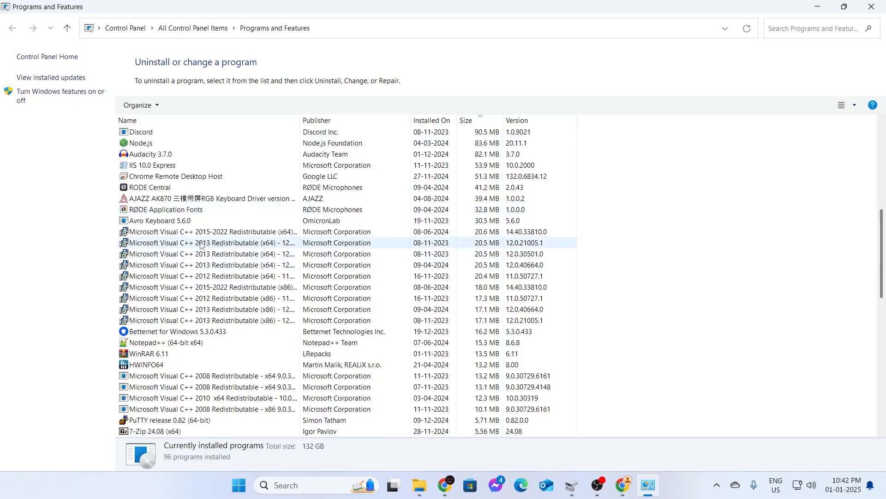
left_click(209, 231)
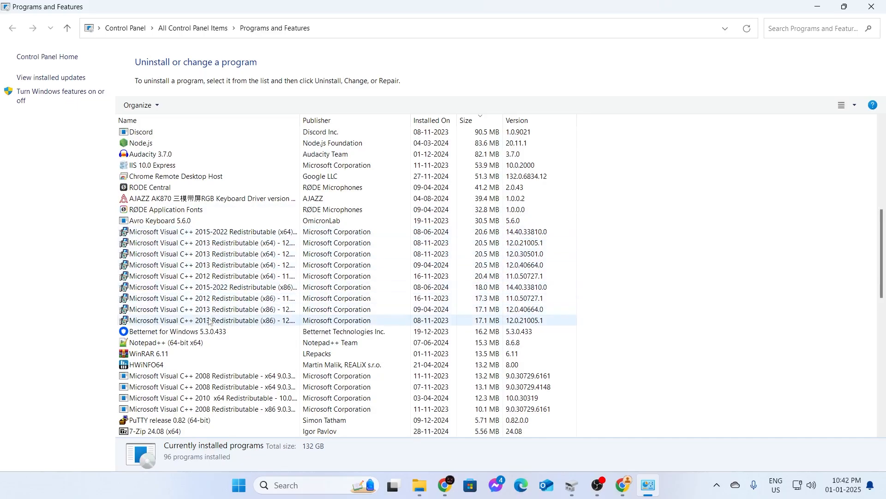
left_click(209, 298)
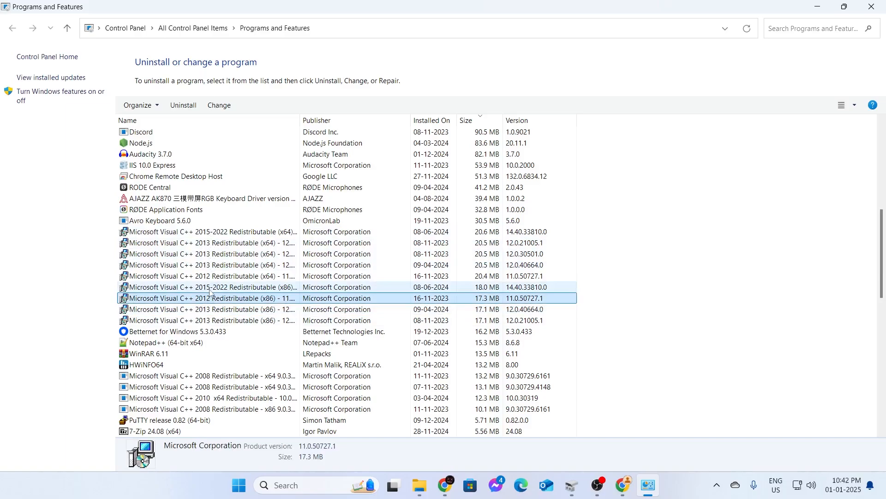
left_click(226, 287)
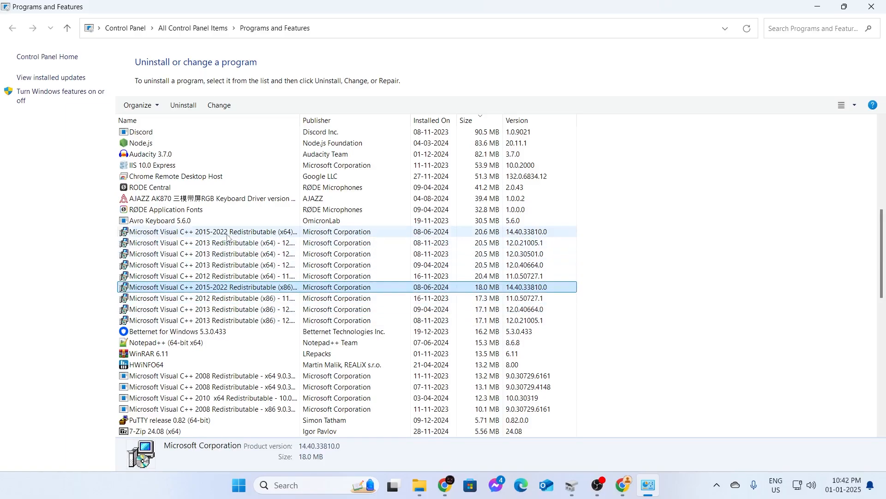
left_click(227, 231)
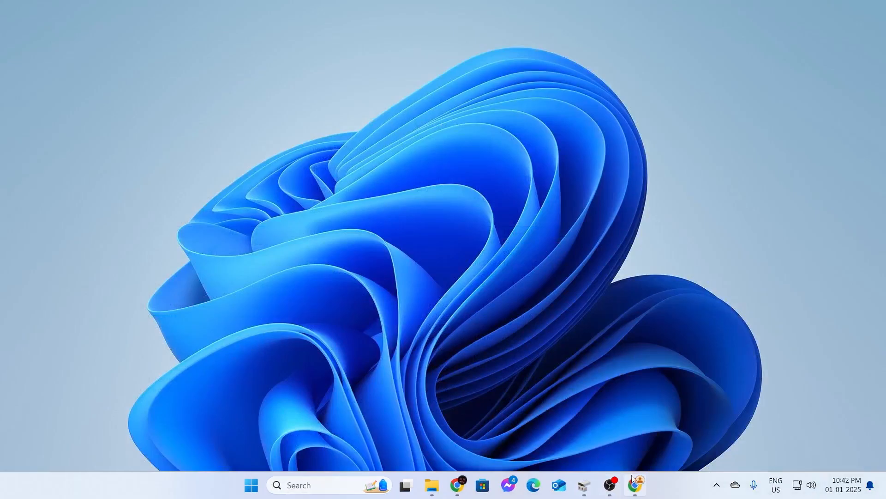
Launch Chrome and search Google for 'download visual c++ redistributable'
left_click(635, 484)
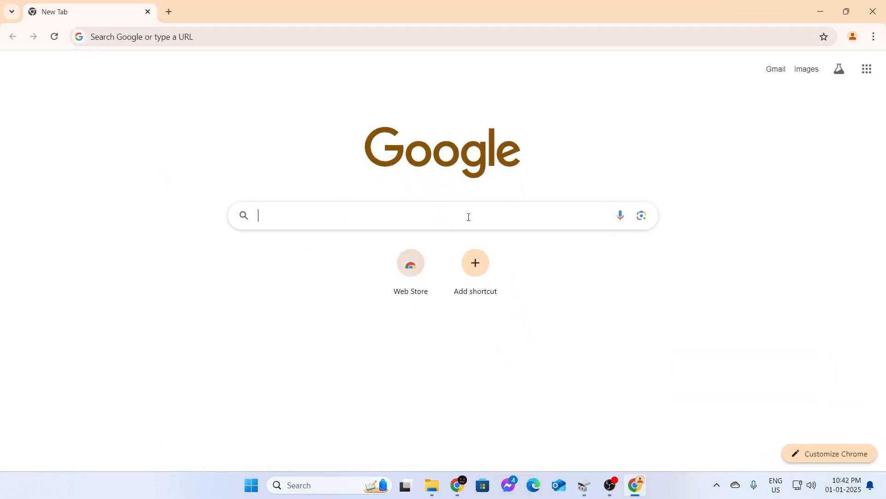
type("d9ownload")
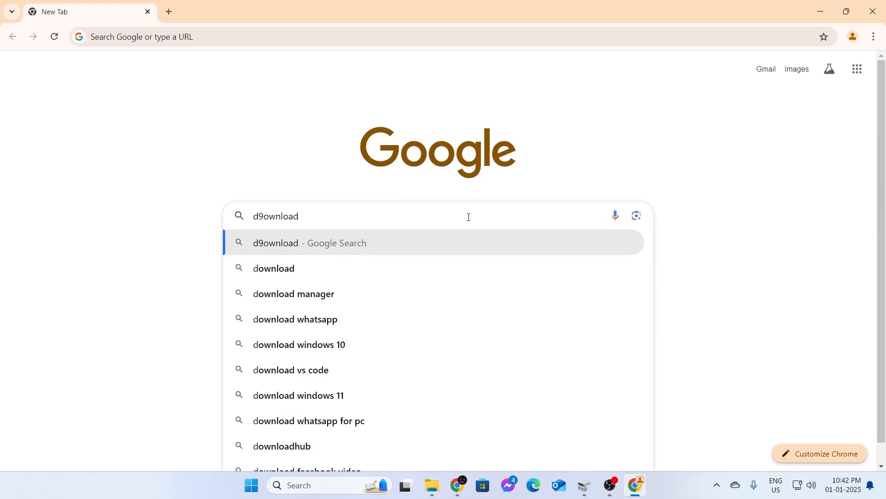
type("download visual c++ redistributable")
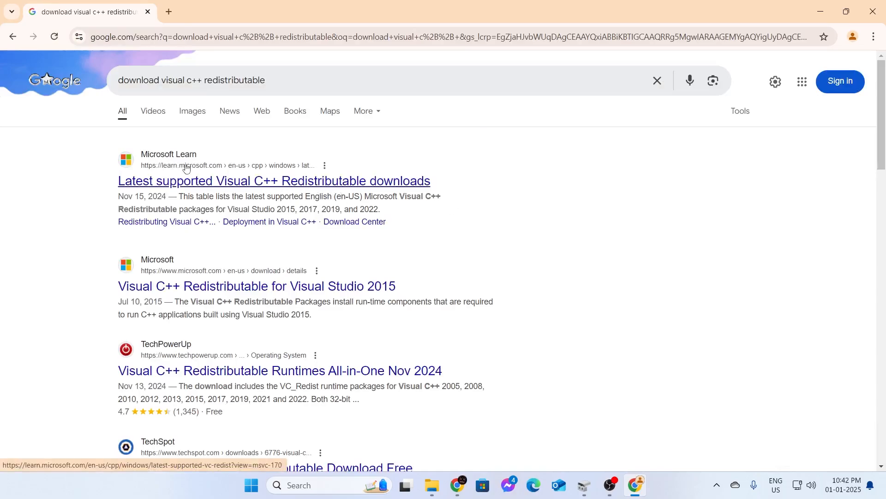
Open the Microsoft Learn downloads article and download the X64 vc_redist.x64.exe installer
left_click(273, 181)
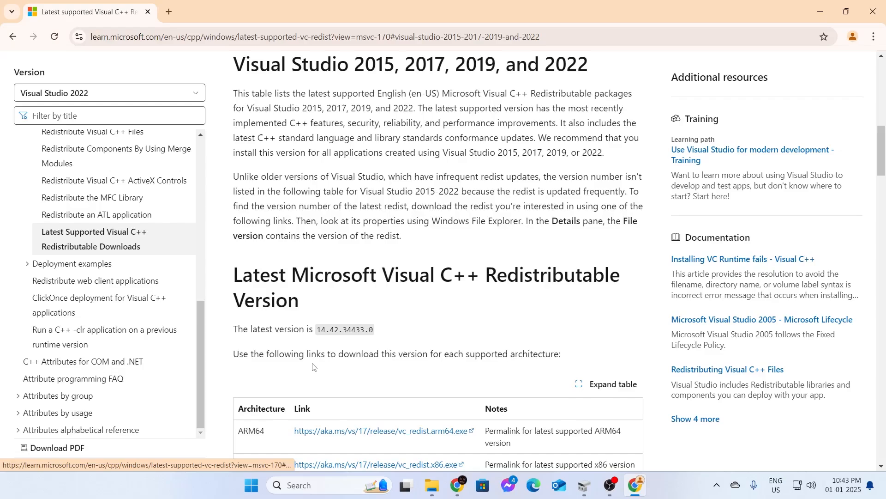
scroll("down", 3)
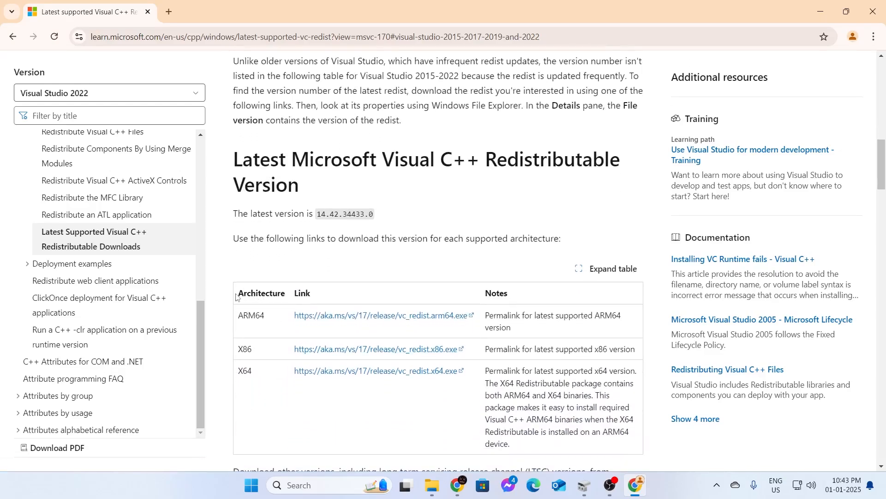
mouse_move(264, 319)
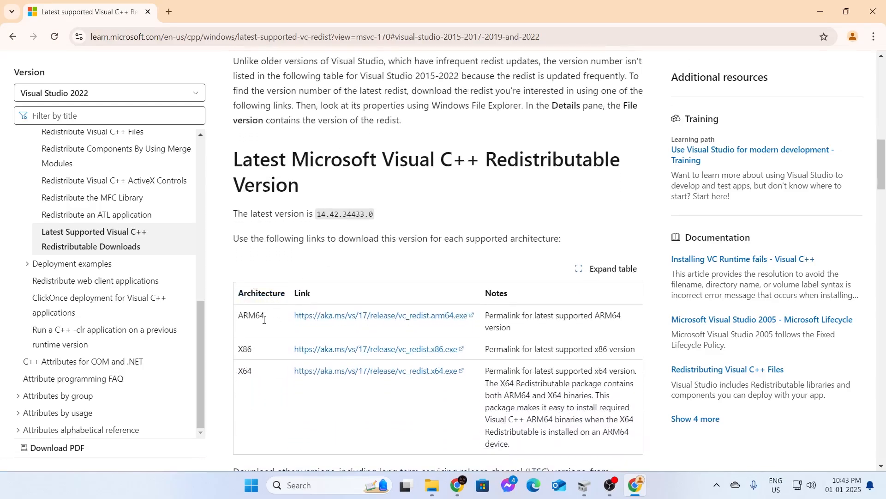
scroll("down", 3)
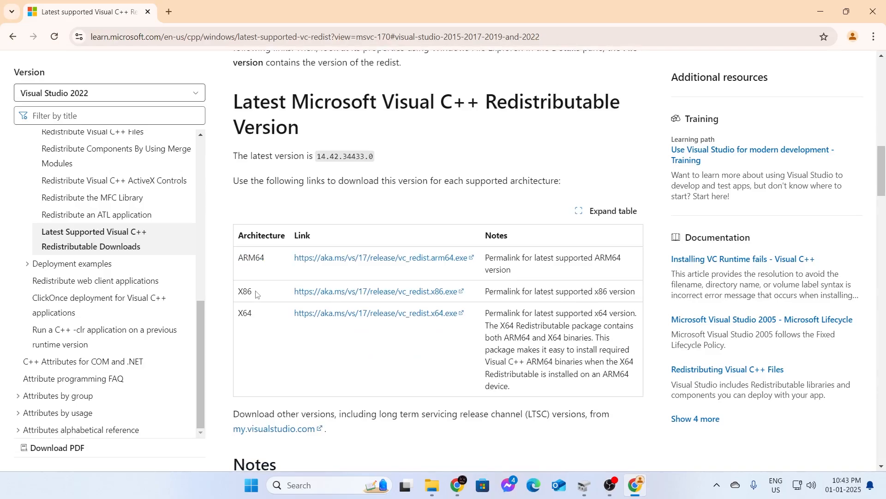
scroll("down", 3)
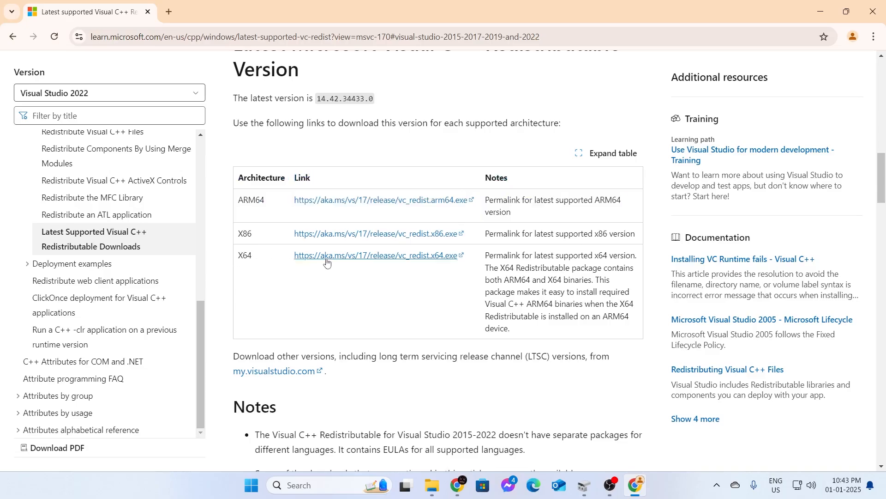
mouse_move(332, 258)
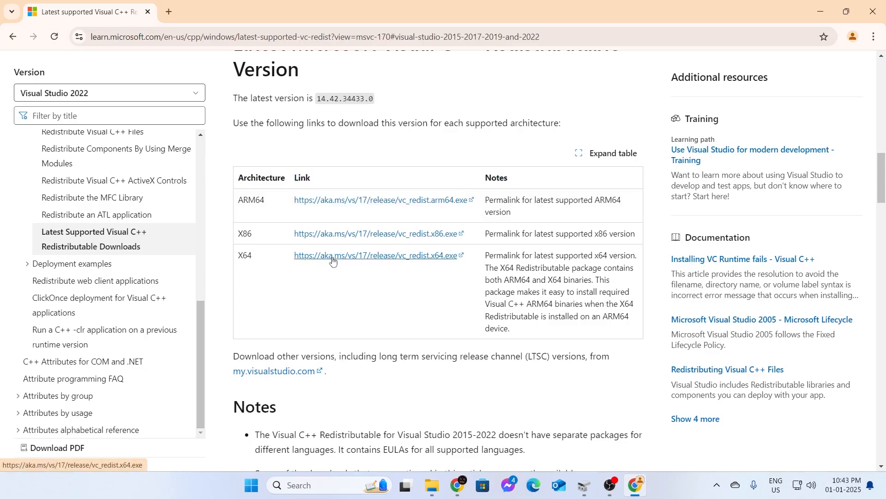
left_click(332, 255)
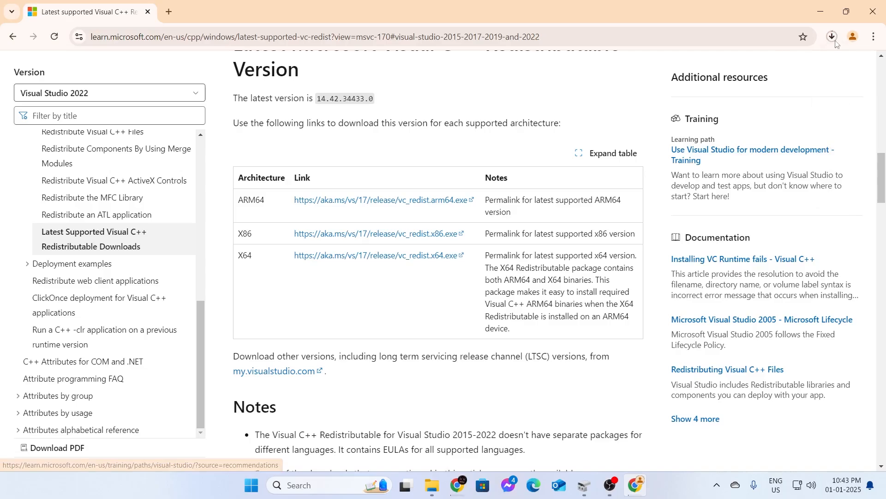
View VC_redist.x64.exe progress in Chrome's Downloads panel, then leave the browser
left_click(831, 36)
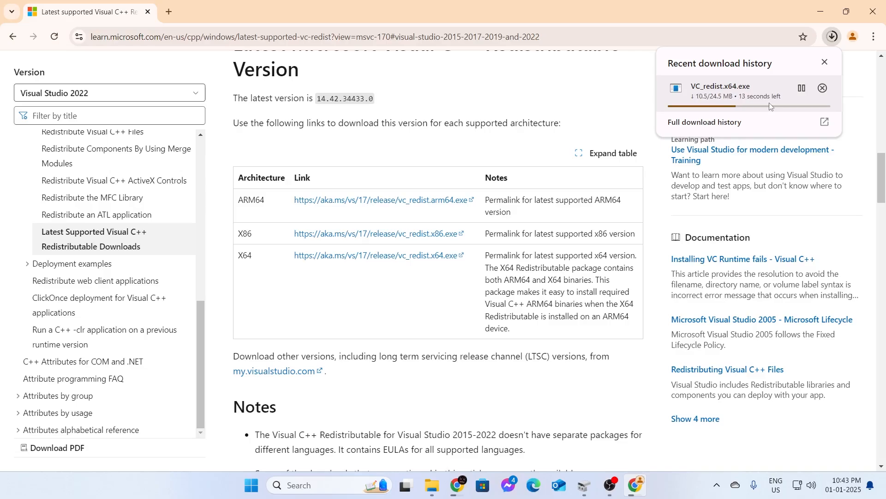
left_click(824, 87)
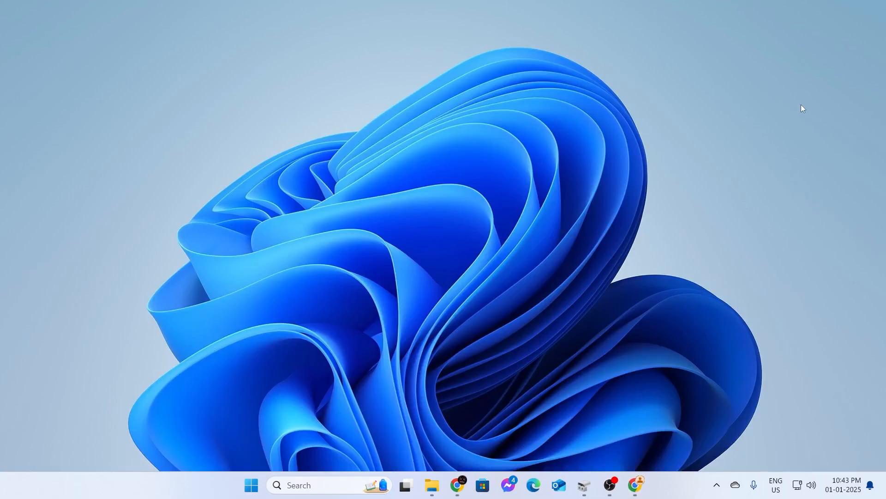
Search 'appwiz cpl' in Windows Search and open the control panel item
left_click(306, 485)
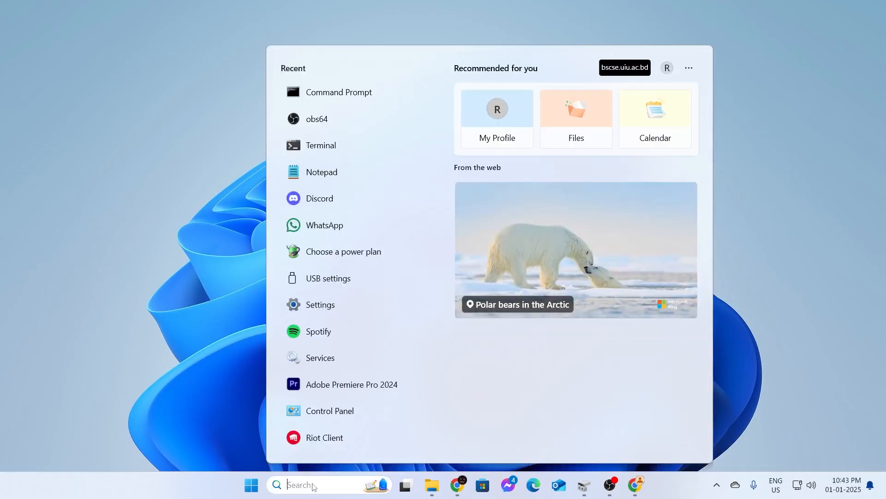
type("appwiz cpl")
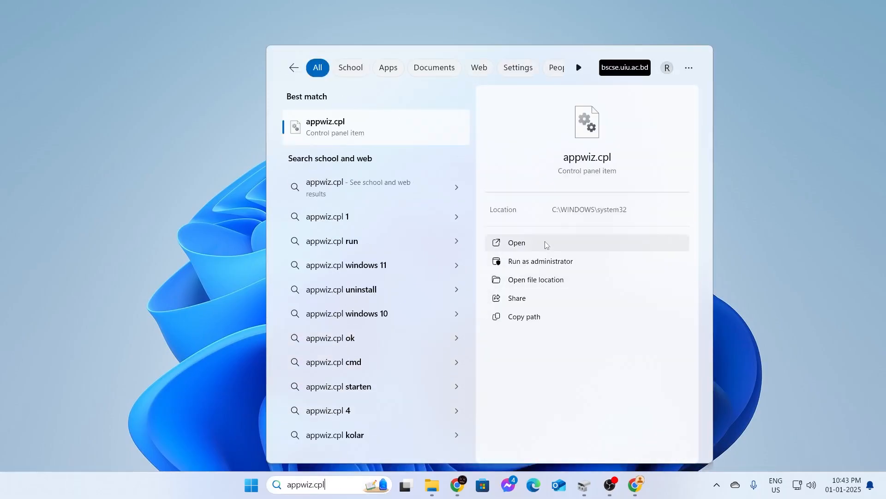
left_click(516, 243)
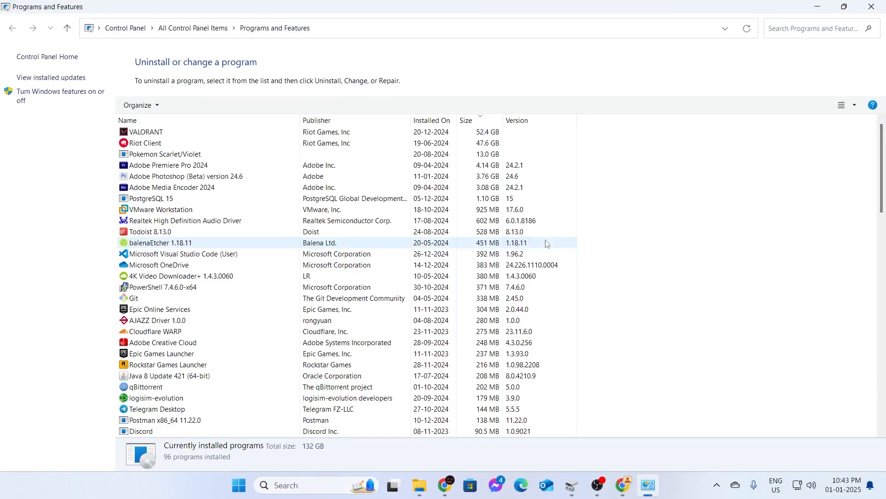
Verify the Visual C++ Redistributable entries, then close Programs and Features
scroll("down", 3)
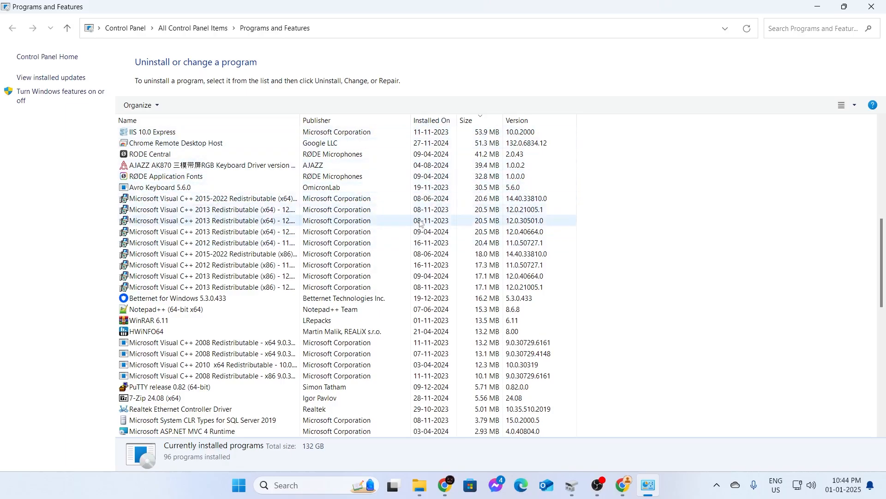
left_click(170, 132)
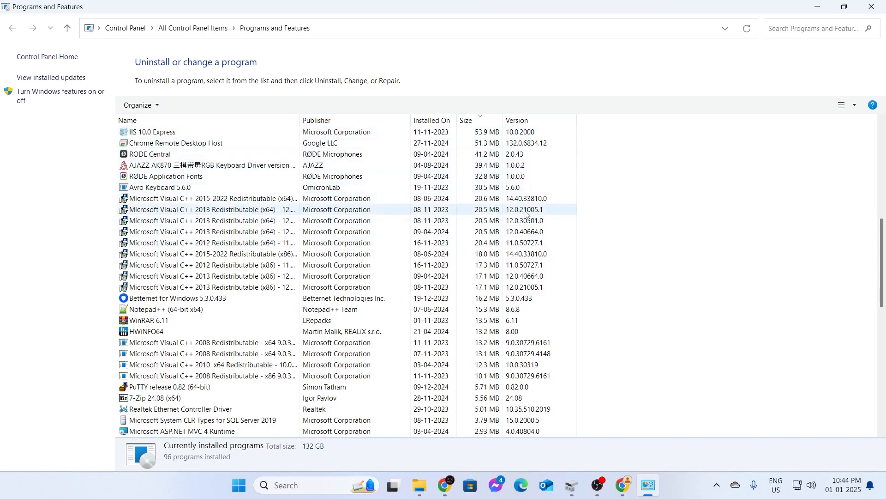
left_click(871, 6)
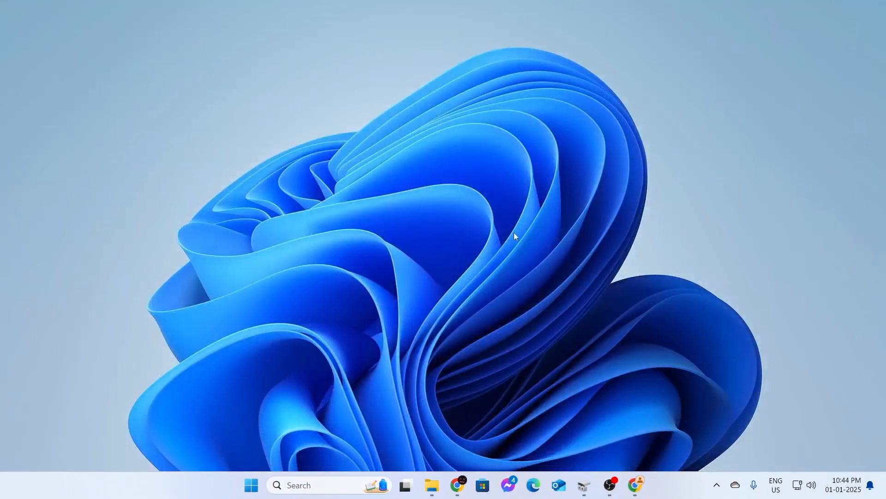